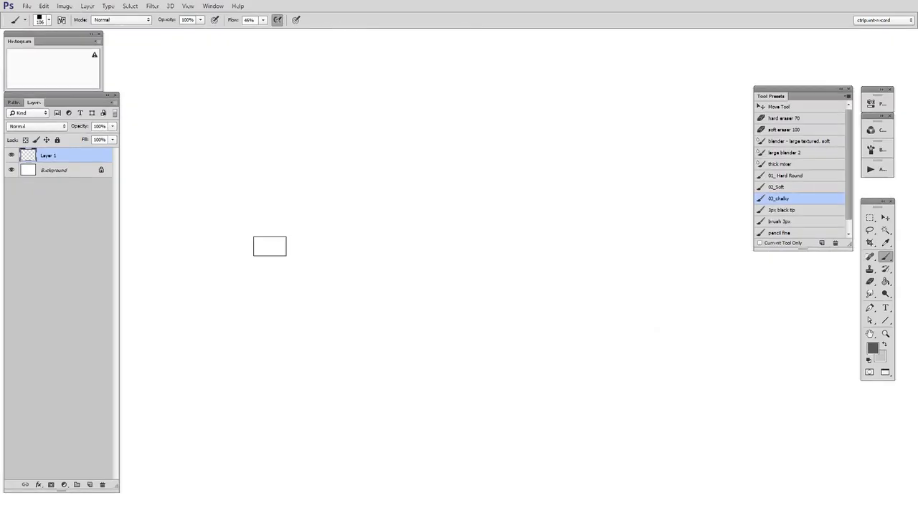
pyautogui.moveTo(280, 127)
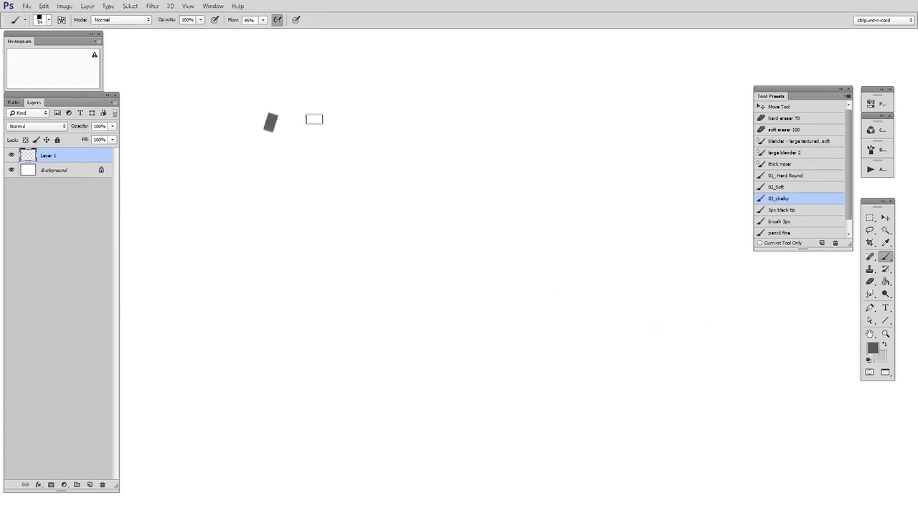
# Paint test strokes on Layer 1: a long horizontal gray band plus two thin diagonal lines
pyautogui.moveTo(315, 119); pyautogui.dragTo(707, 119)
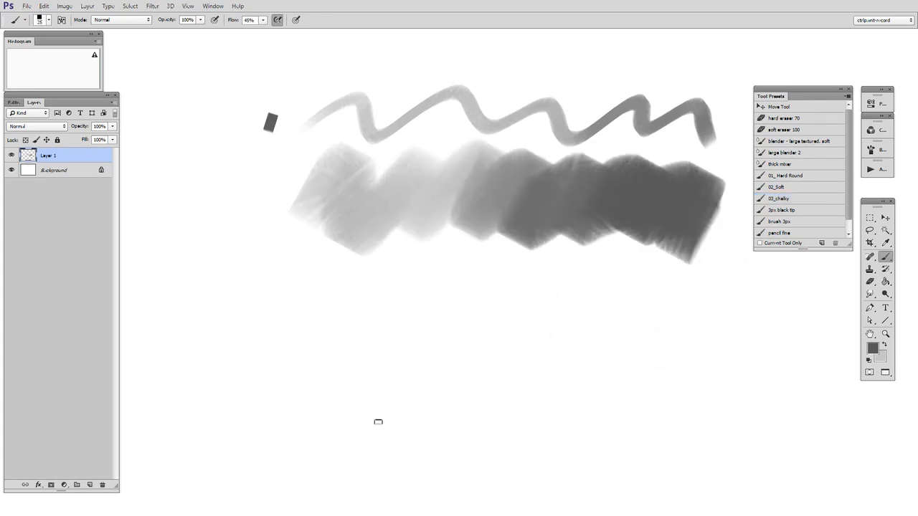
pyautogui.moveTo(305, 284); pyautogui.dragTo(341, 488)
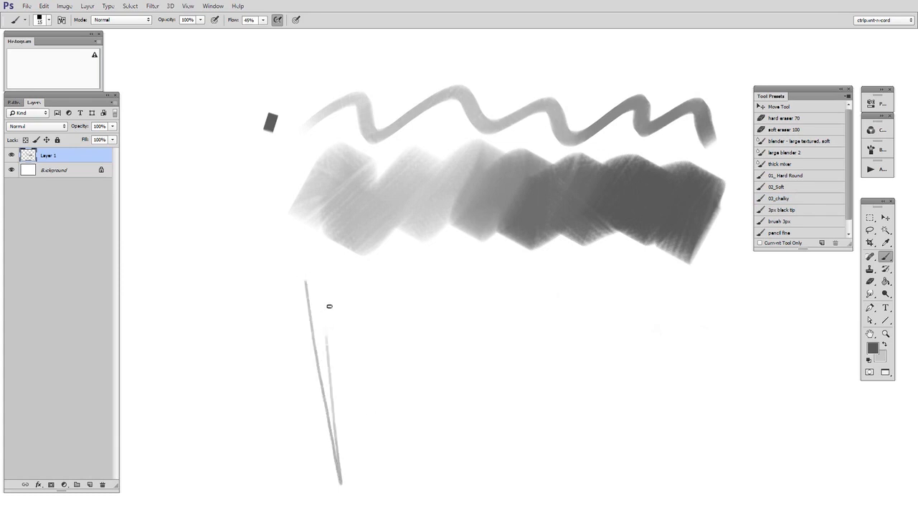
pyautogui.moveTo(330, 308); pyautogui.dragTo(599, 464)
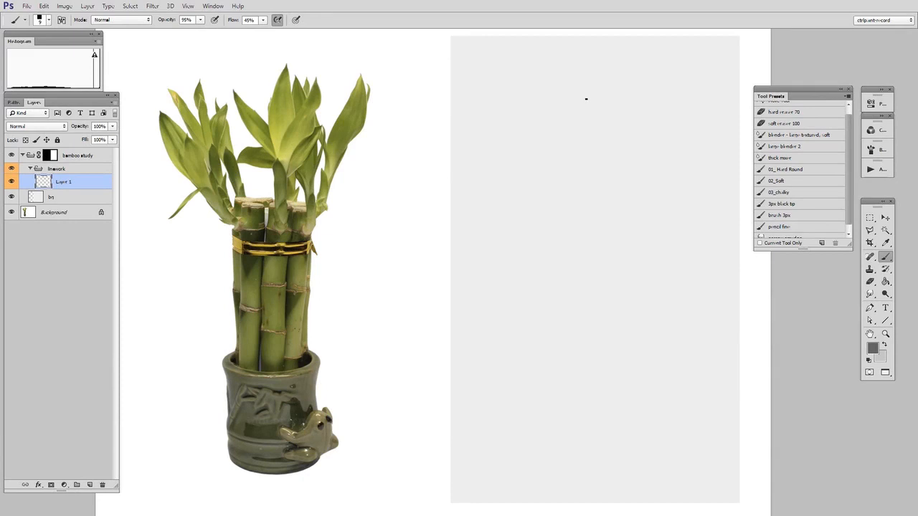
# Stroke a short top line, a long vertical centre axis, and an angled construction line
pyautogui.moveTo(541, 83); pyautogui.dragTo(660, 81)
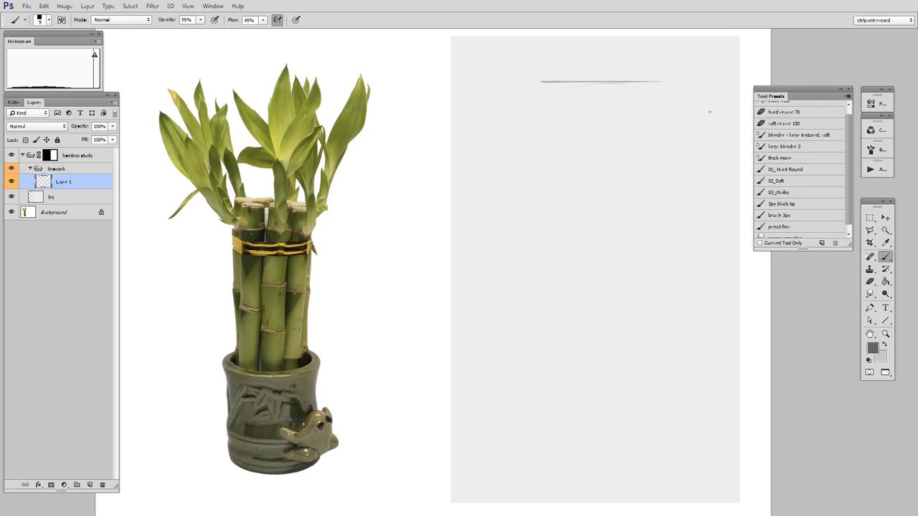
pyautogui.moveTo(603, 86); pyautogui.dragTo(588, 462)
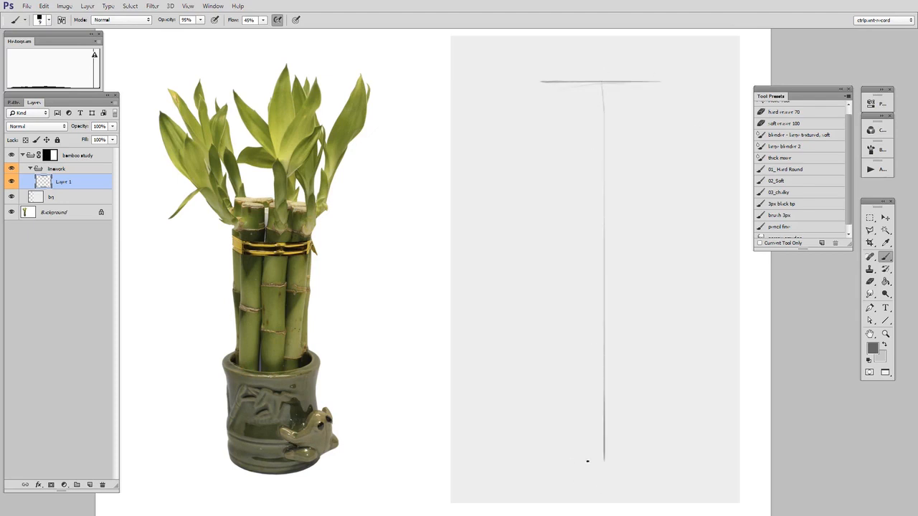
pyautogui.moveTo(588, 463); pyautogui.dragTo(624, 355)
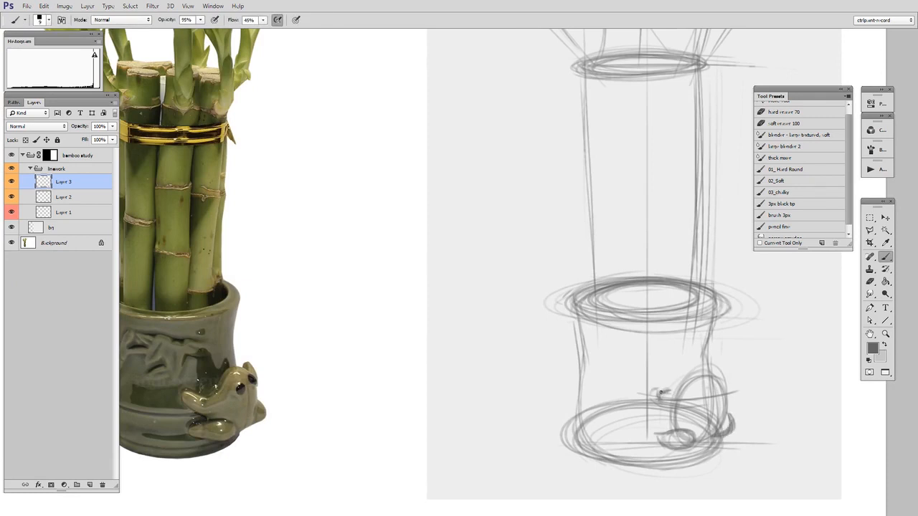
# Sketch a construction stroke around the pot's base ellipse
pyautogui.moveTo(660, 388); pyautogui.dragTo(724, 409)
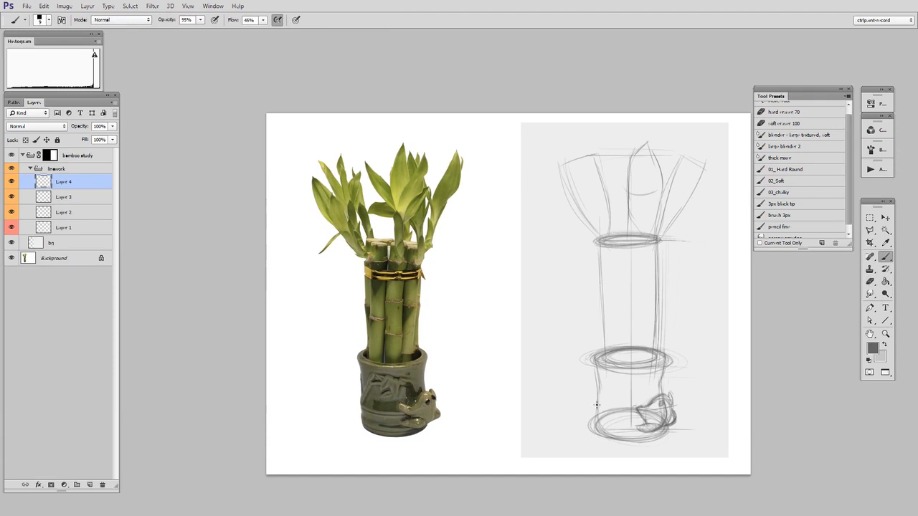
pyautogui.moveTo(594, 405)
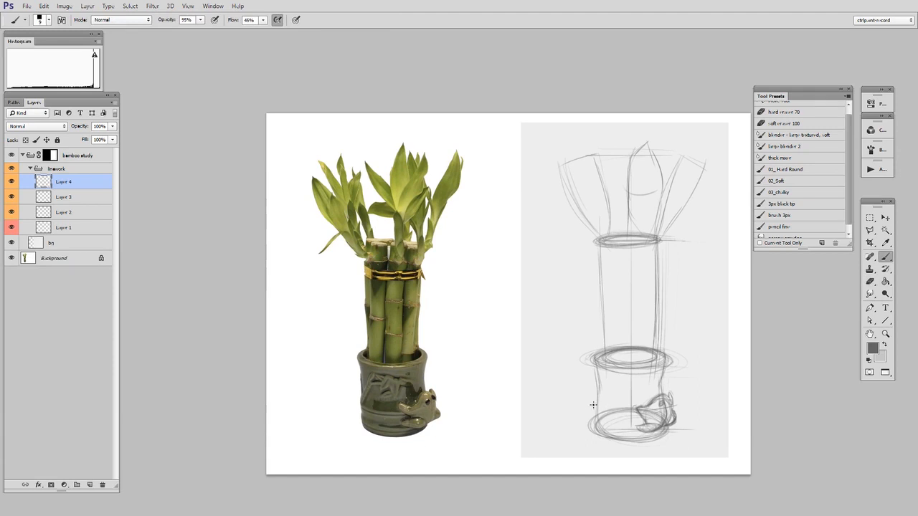